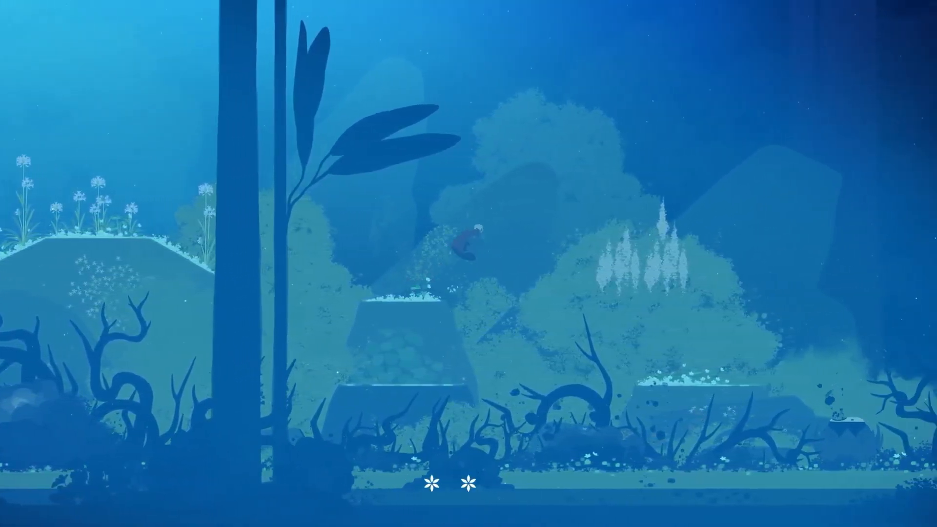
scroll(right, 3)
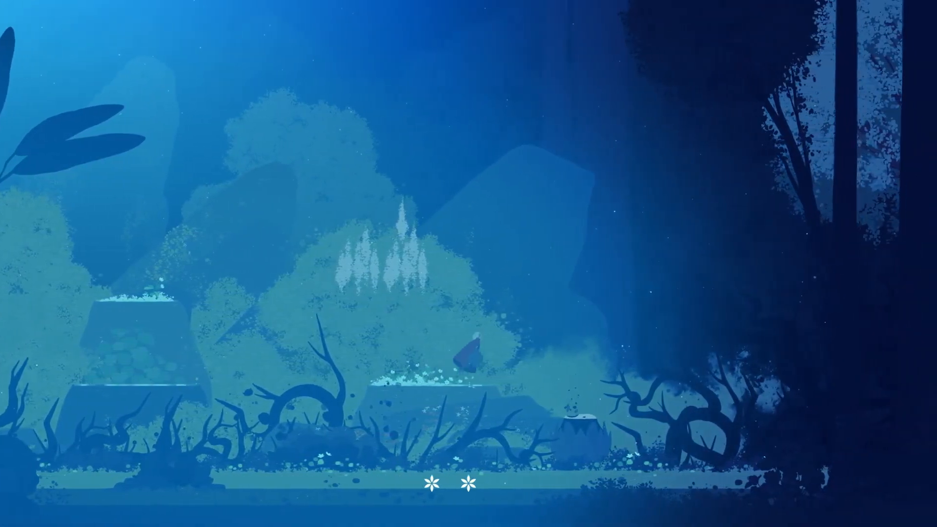